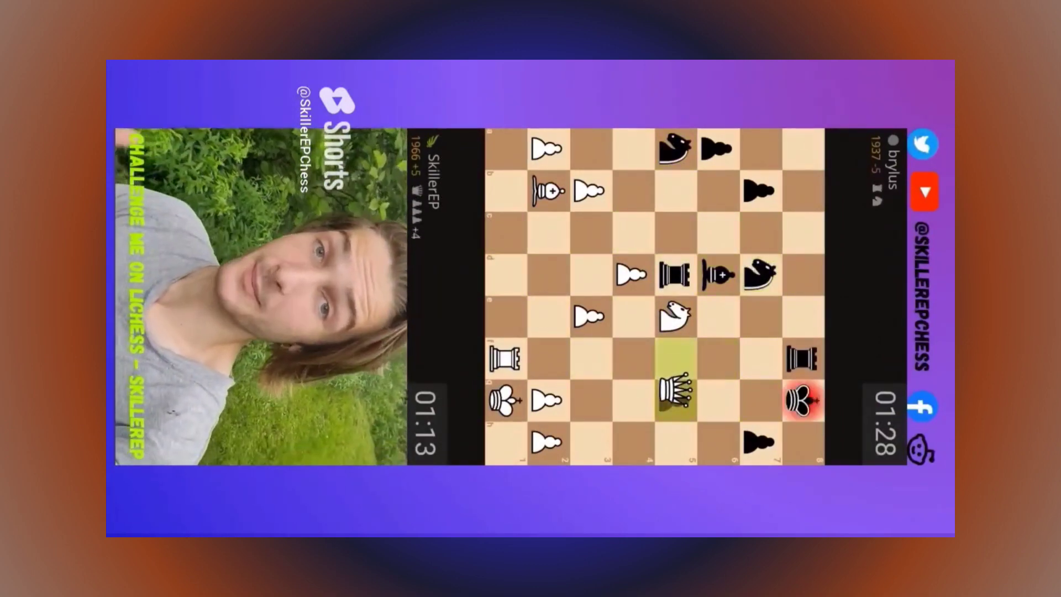
{"action": "scroll", "scroll_direction": "down", "scroll_amount": 3}
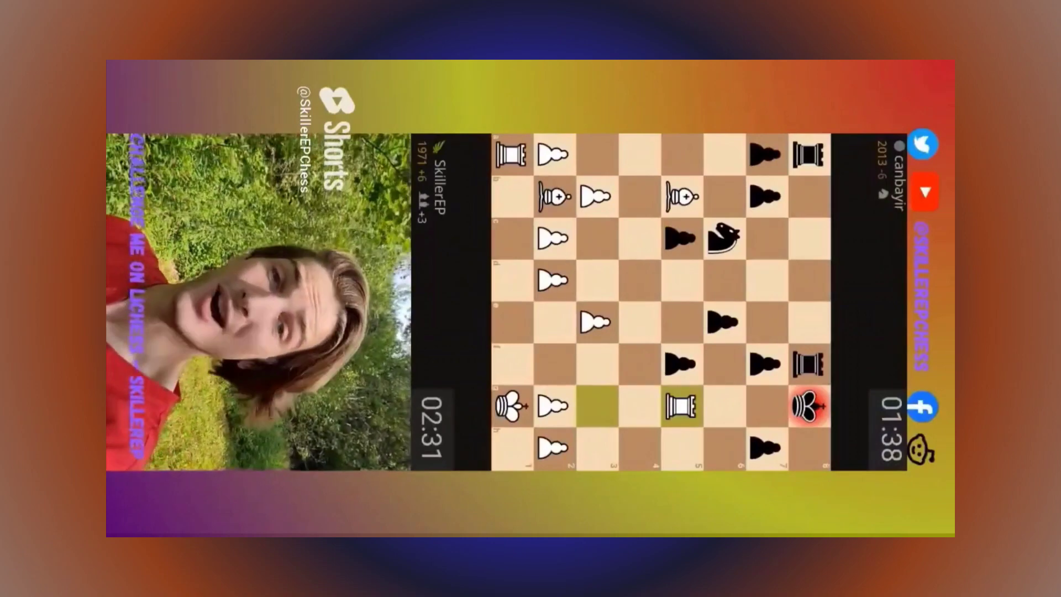
{"action": "scroll", "scroll_direction": "down", "scroll_amount": 3}
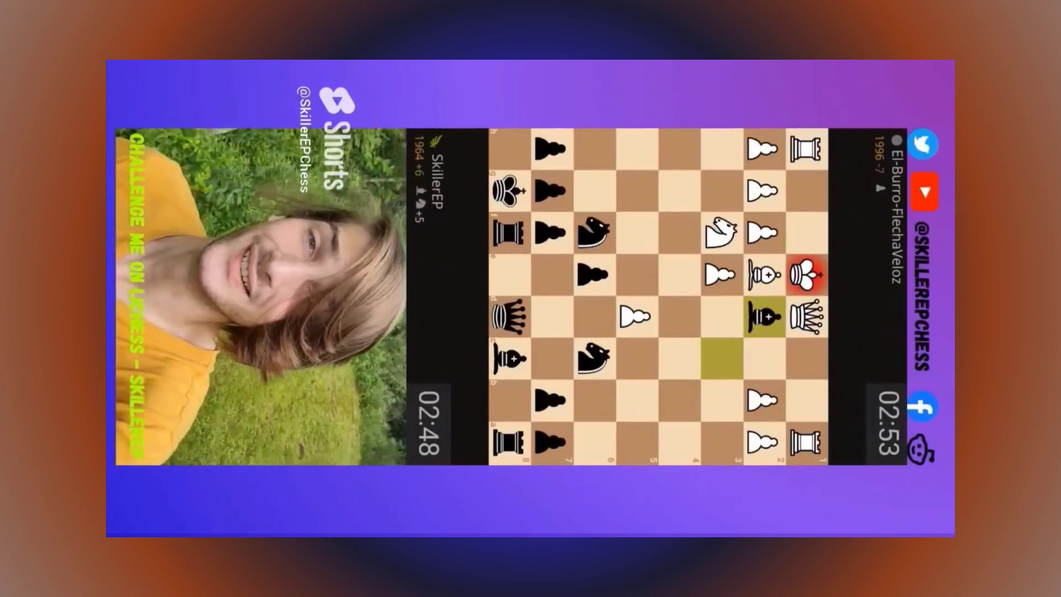
{"action": "scroll", "scroll_direction": "down", "scroll_amount": 3}
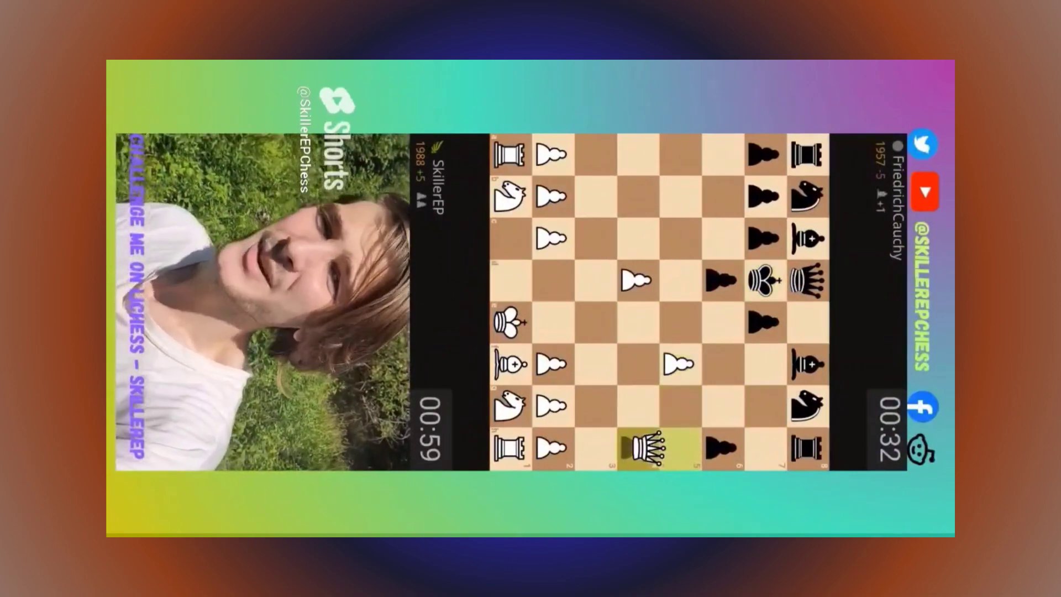